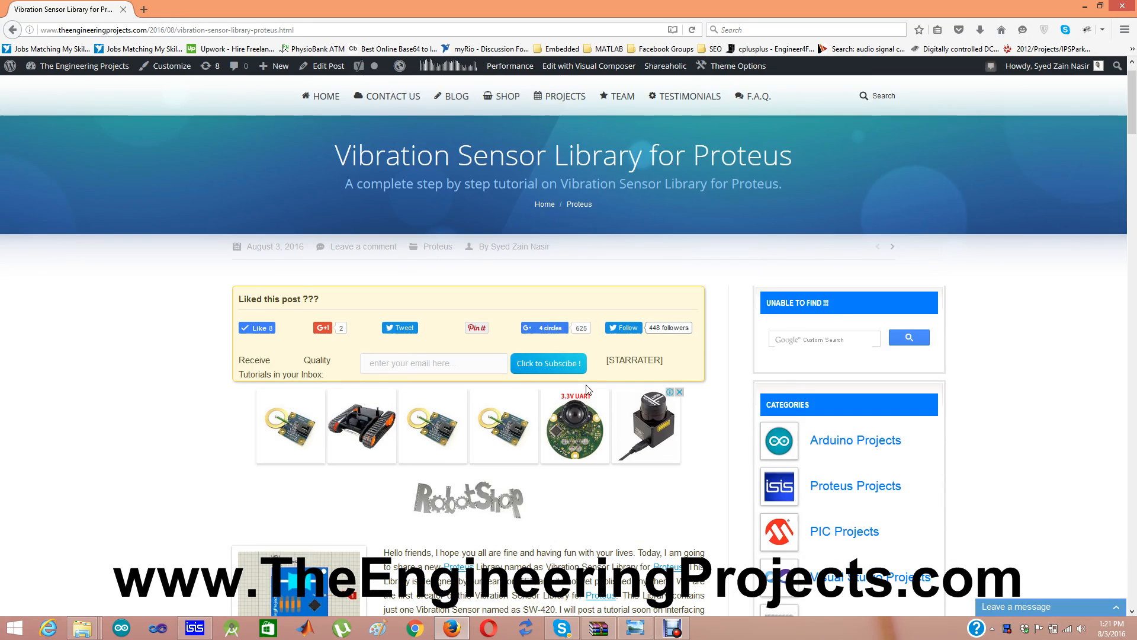
Step: Browse the Engineering Projects article down to the Proteus library download section
scroll(down, 3)
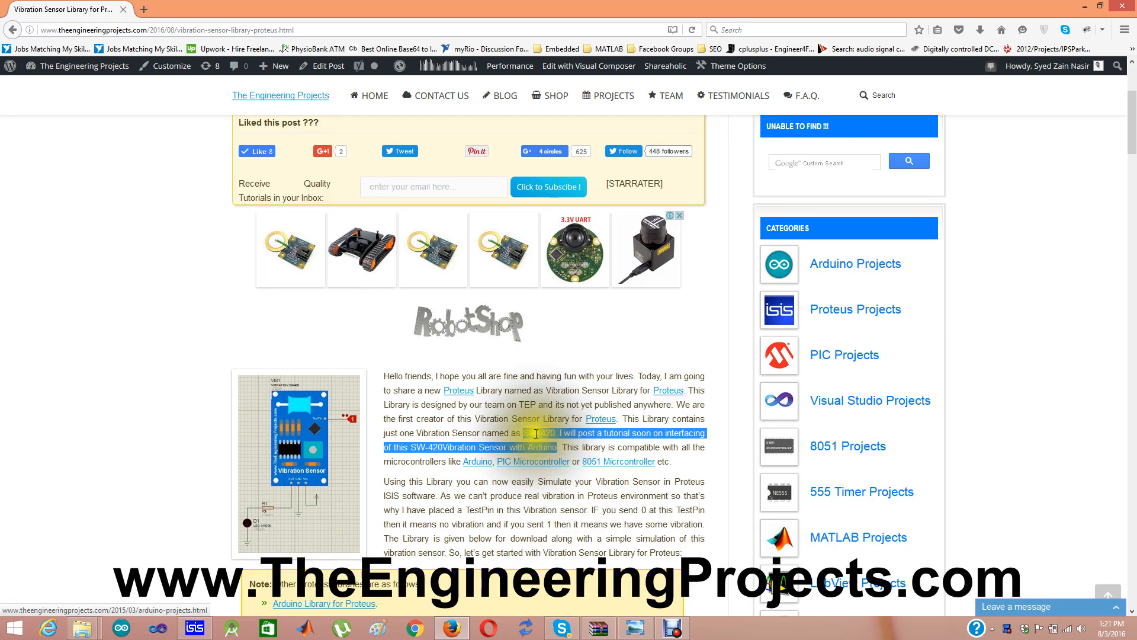
click(544, 435)
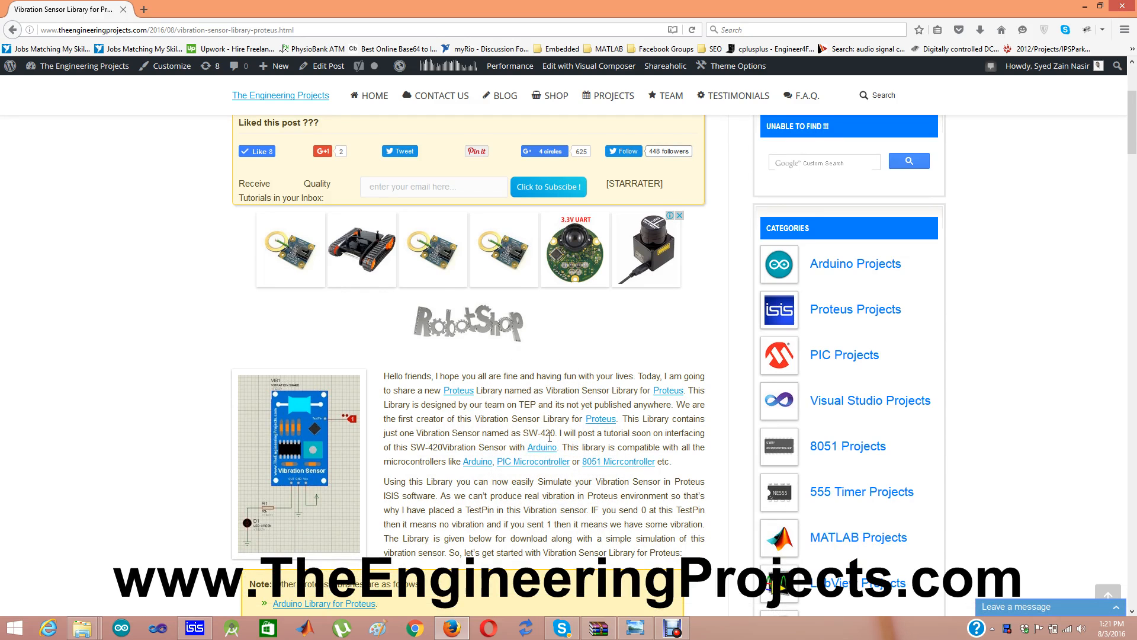
scroll(up, 3)
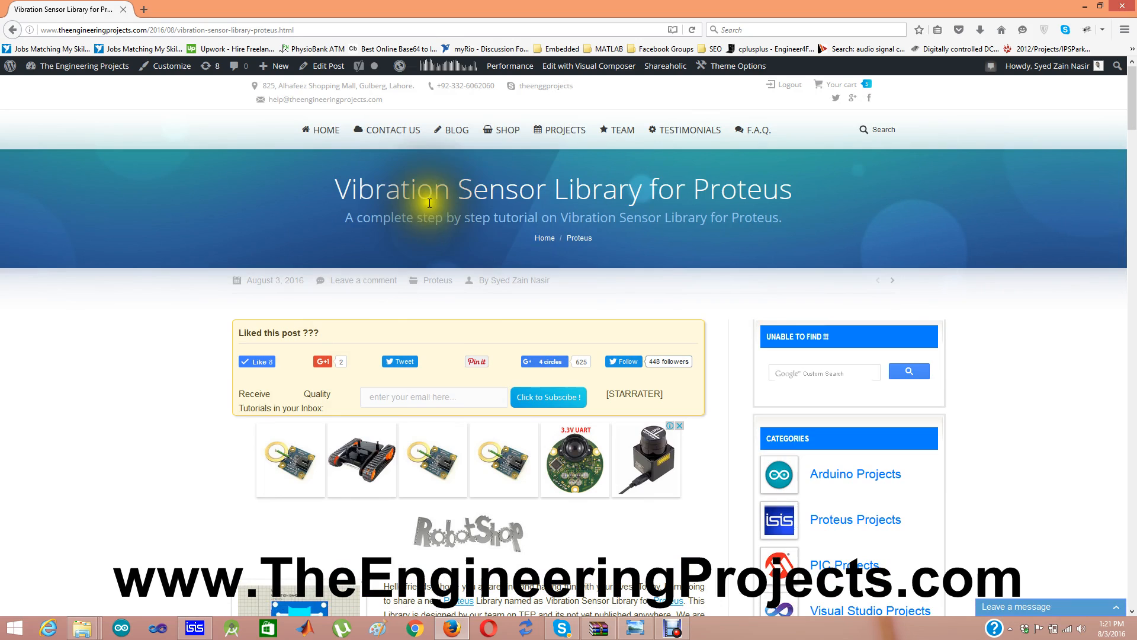
mouse_move(464, 269)
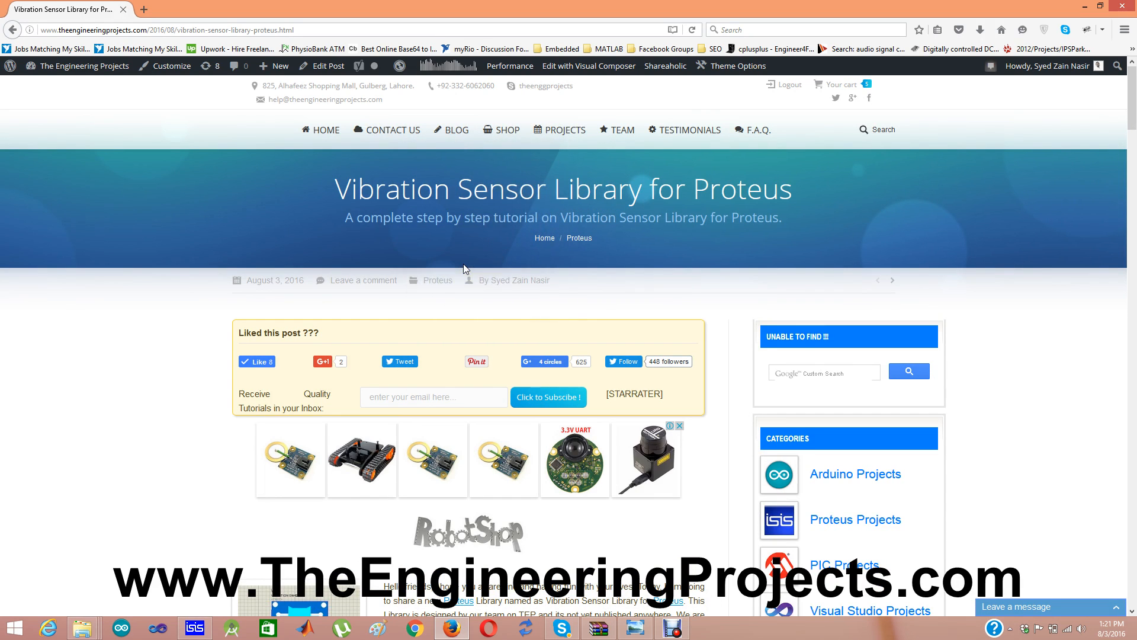
mouse_move(402, 274)
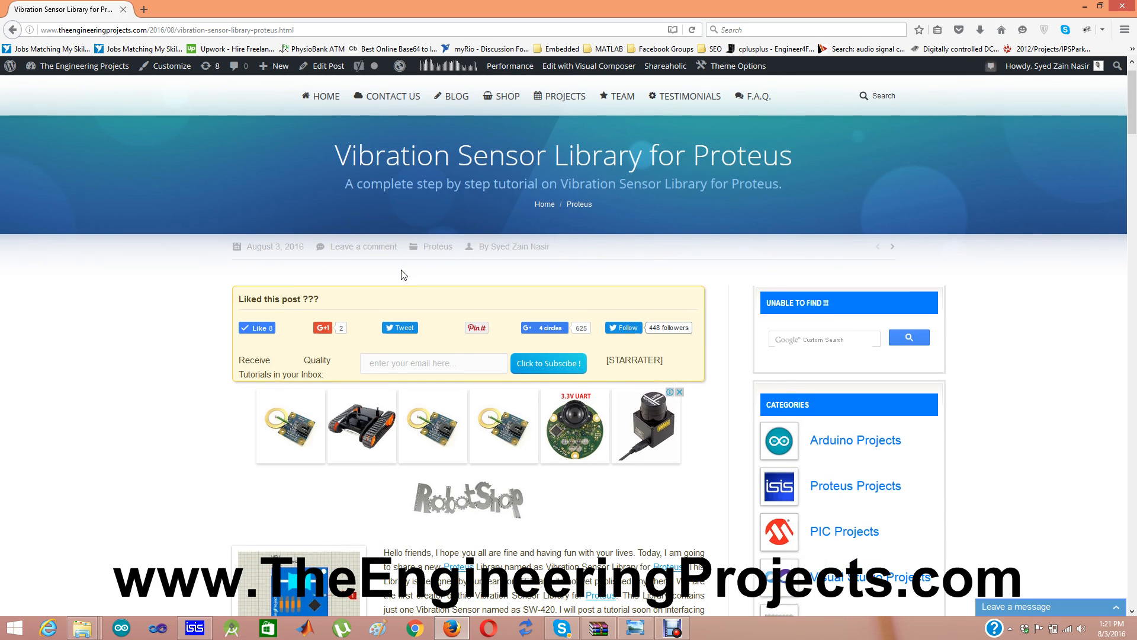
scroll(down, 3)
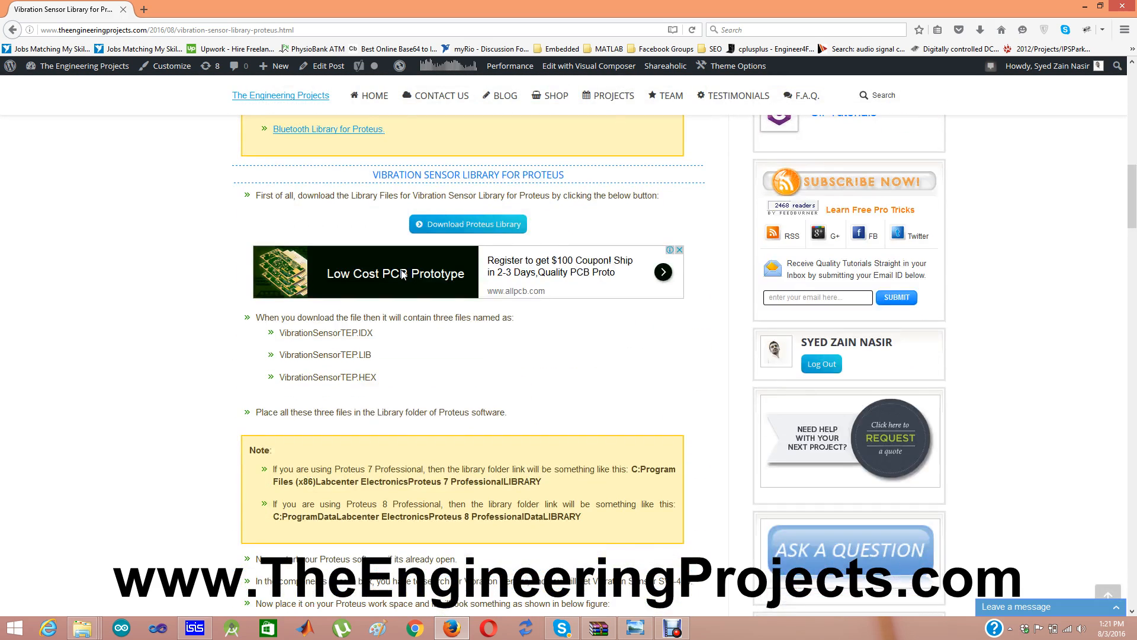
scroll(up, 3)
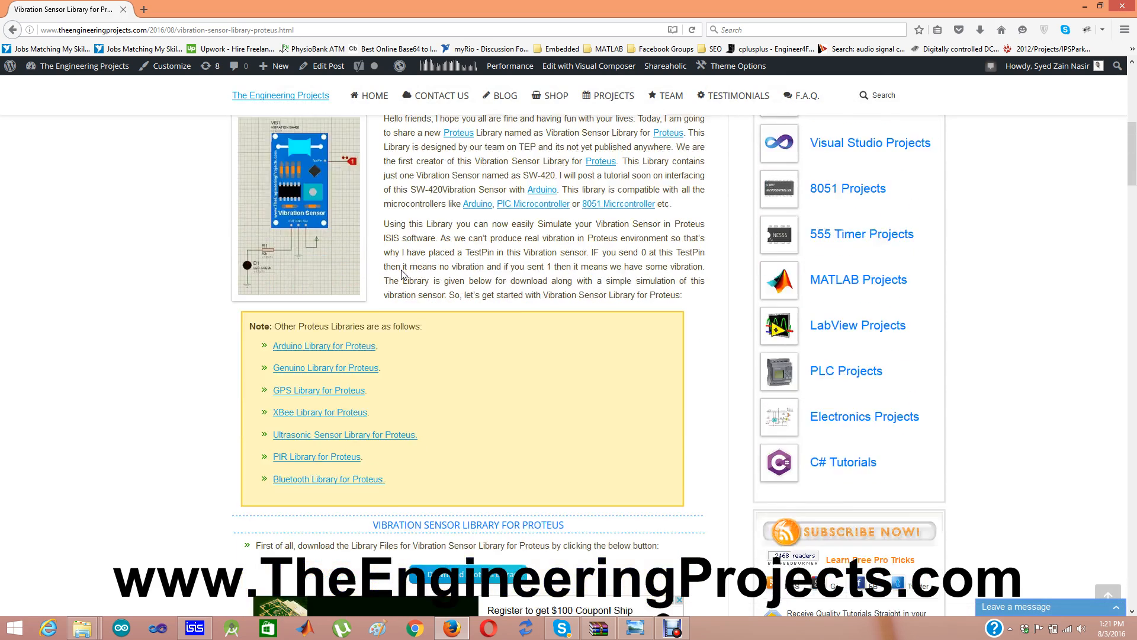
scroll(down, 3)
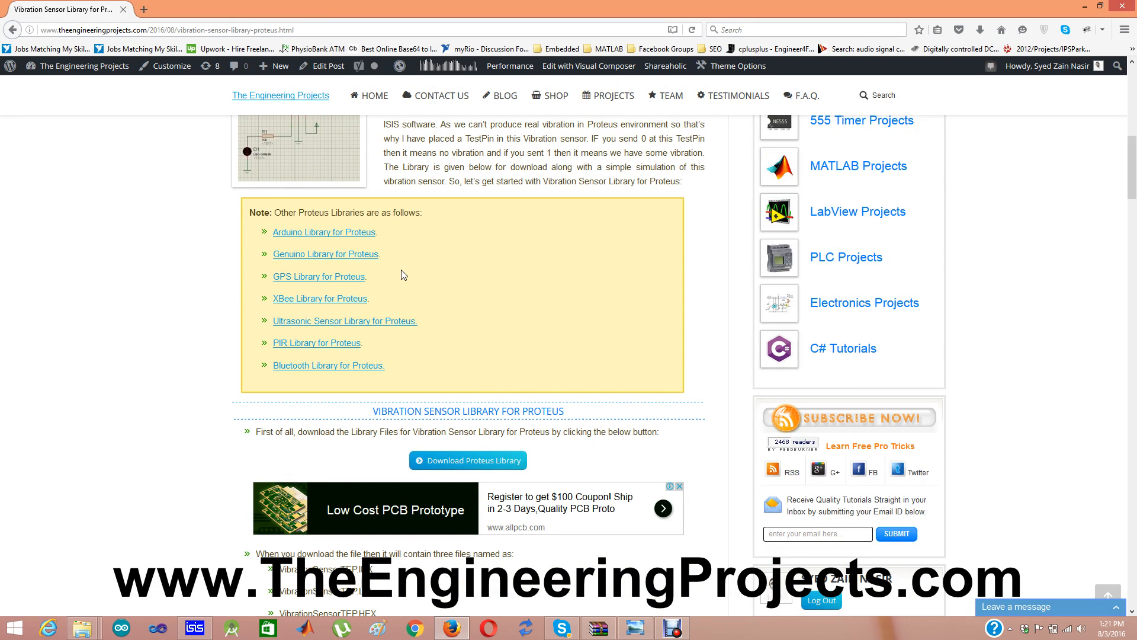
mouse_move(409, 444)
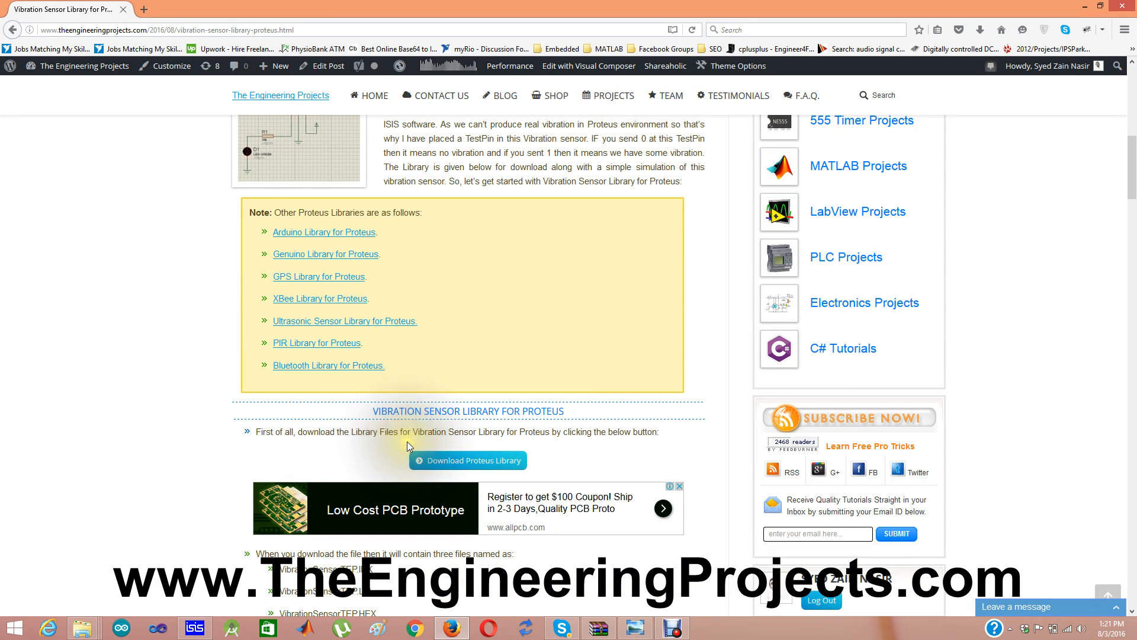
Step: Download the Vibration Sensor Library for Proteus archive via 'Download Proteus Library' and 'Start Download'
click(468, 460)
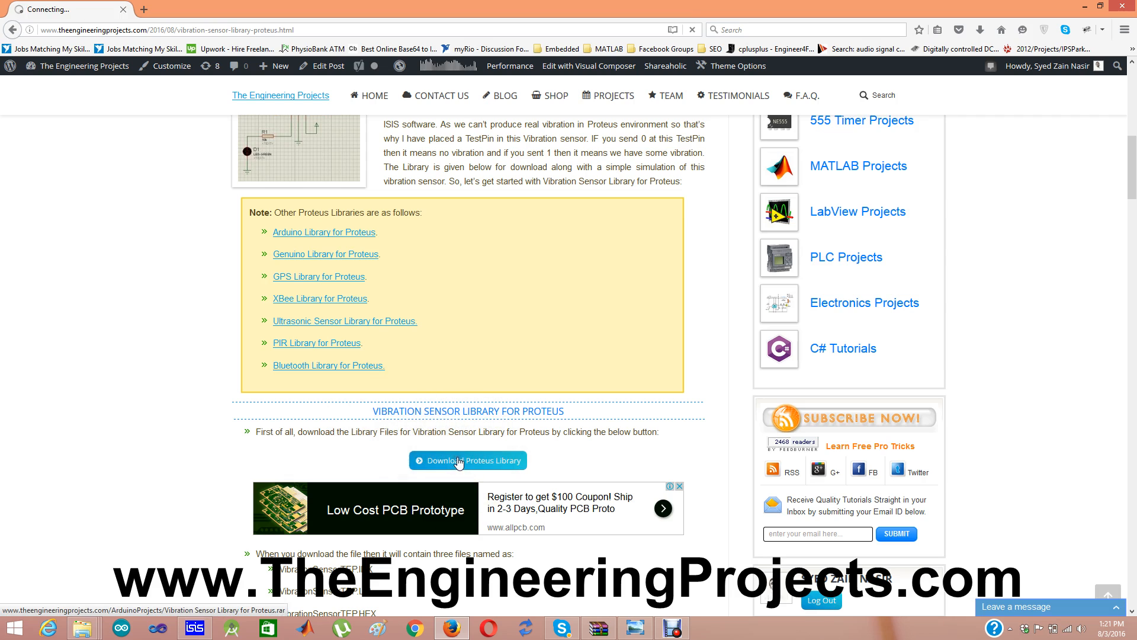
click(468, 460)
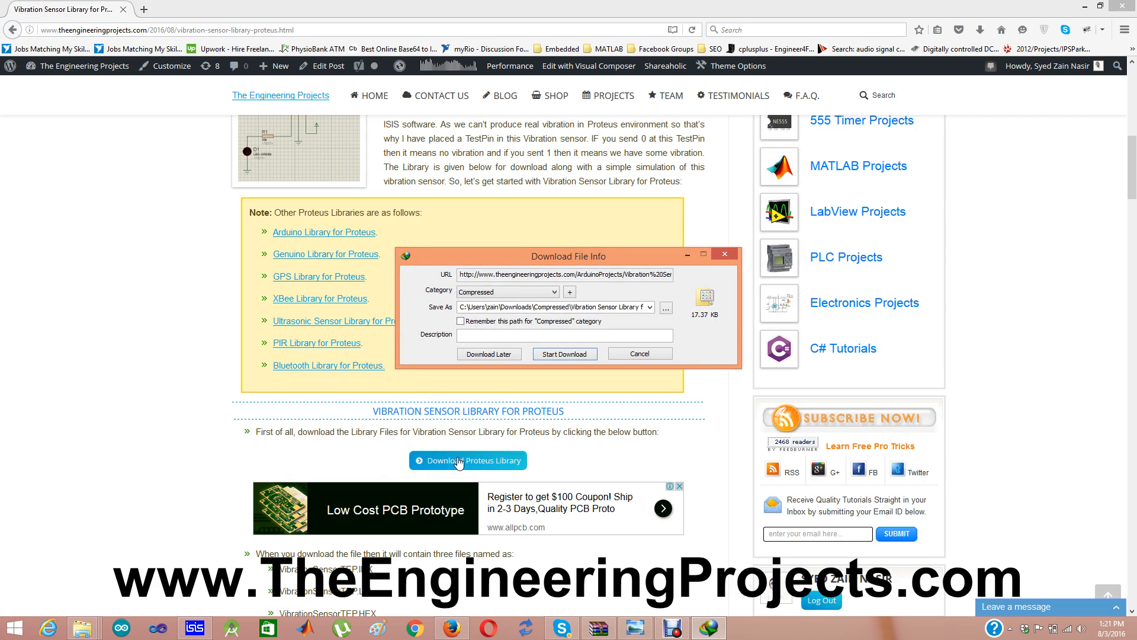
click(564, 353)
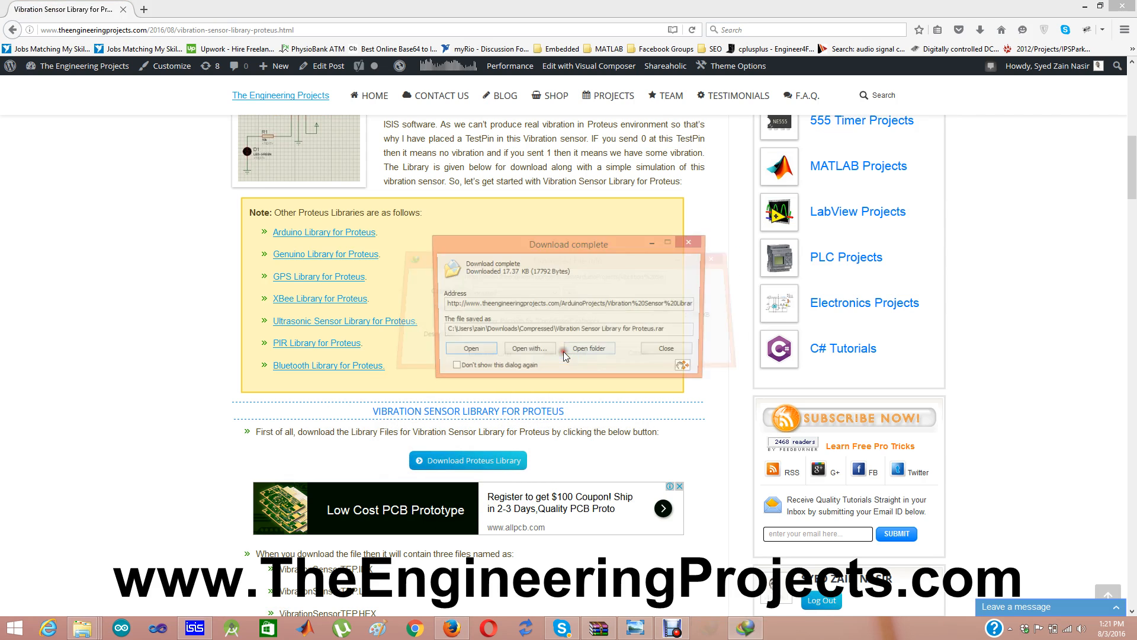
Step: Open the downloaded archive in WinRAR, dismiss the license reminder, and enter the Vibration Sensor Library for Proteus folder
click(471, 347)
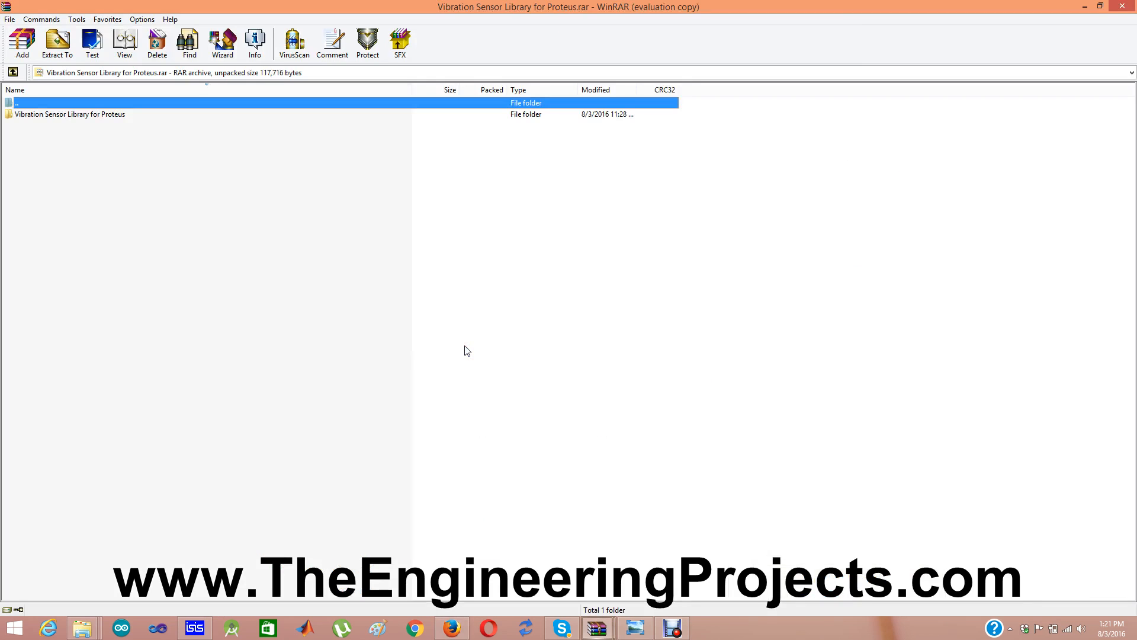
double_click(69, 113)
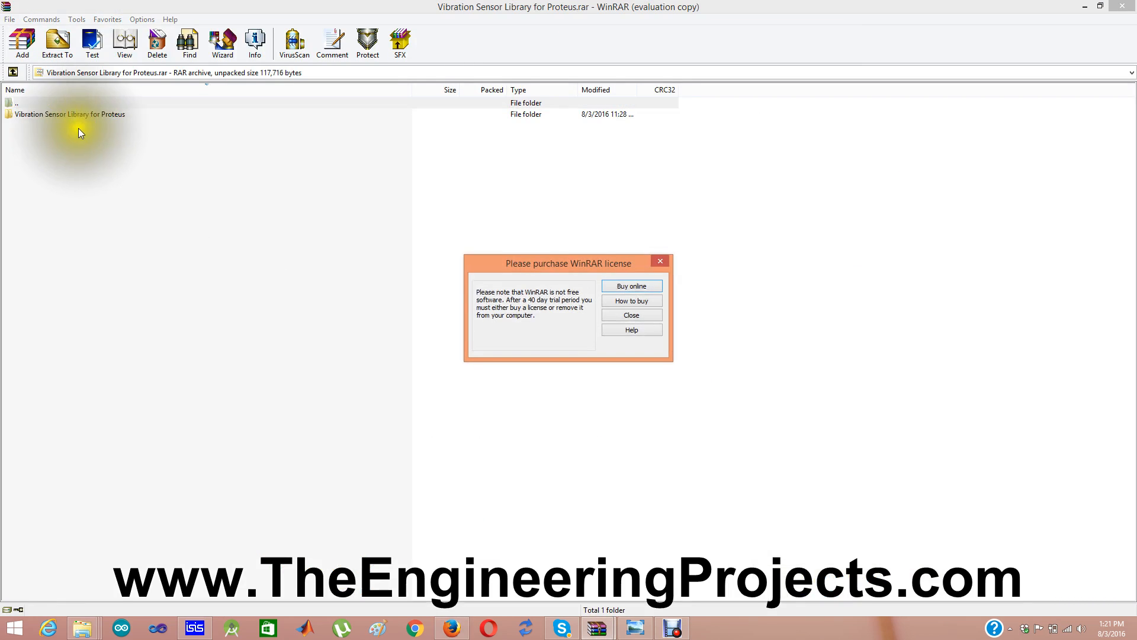
click(630, 314)
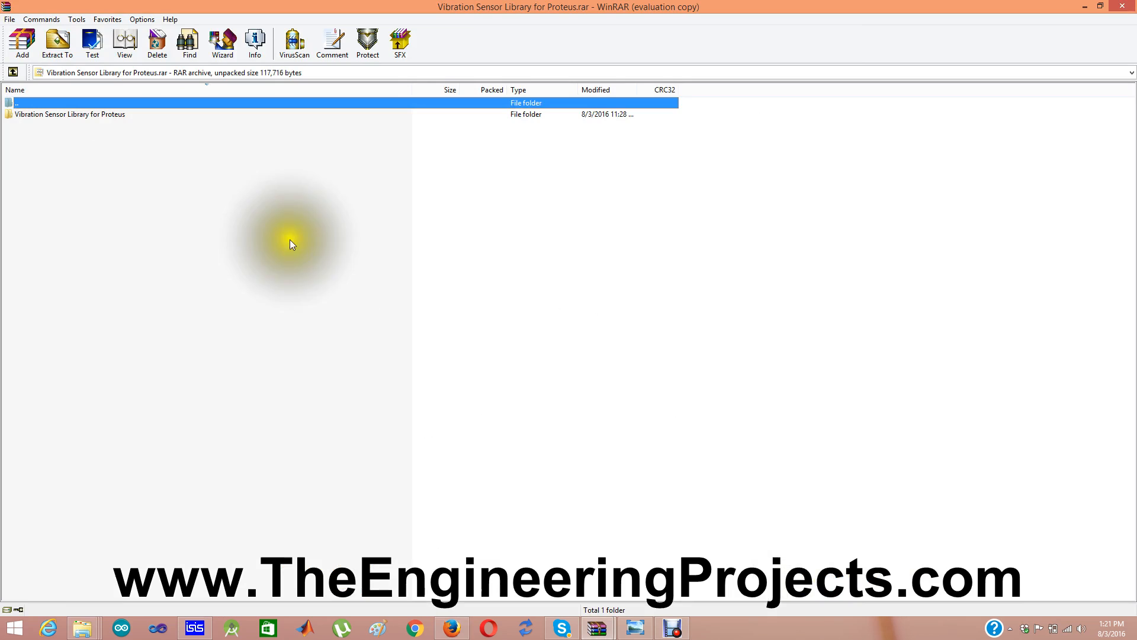
double_click(69, 114)
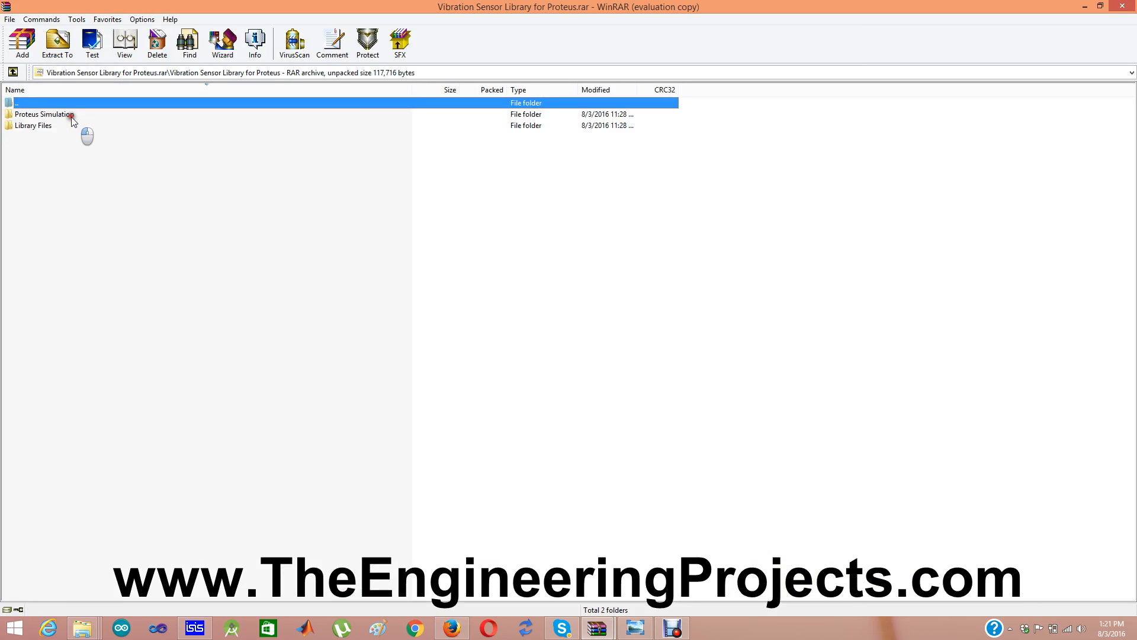
mouse_move(60, 121)
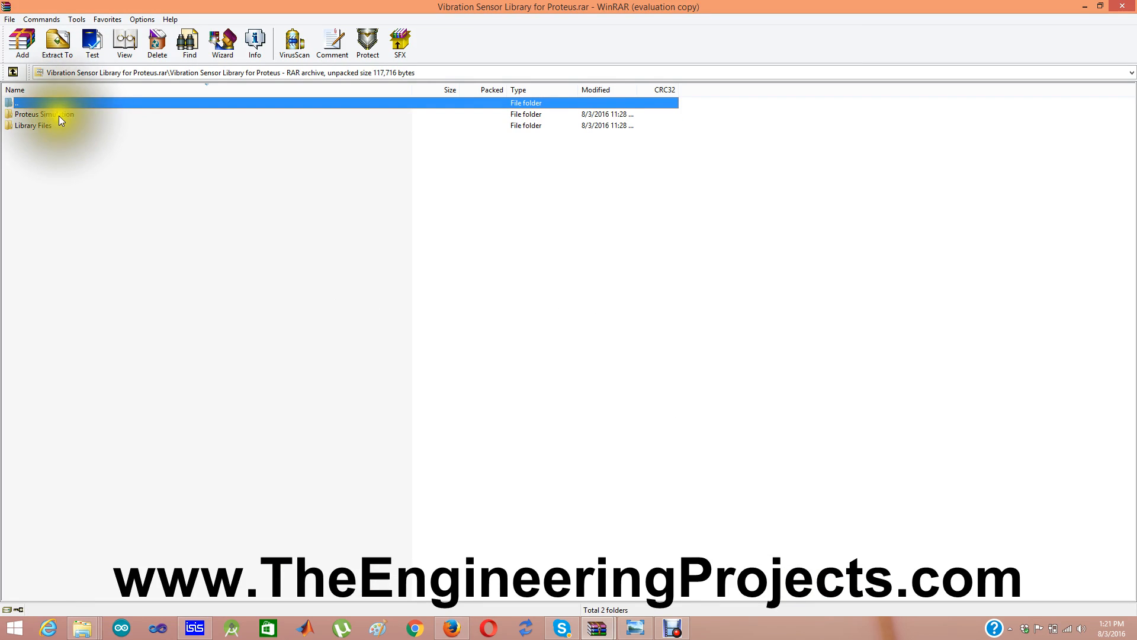
Step: Enter the Library Files folder and select all three library files (LIB, IDX, HEX)
click(33, 126)
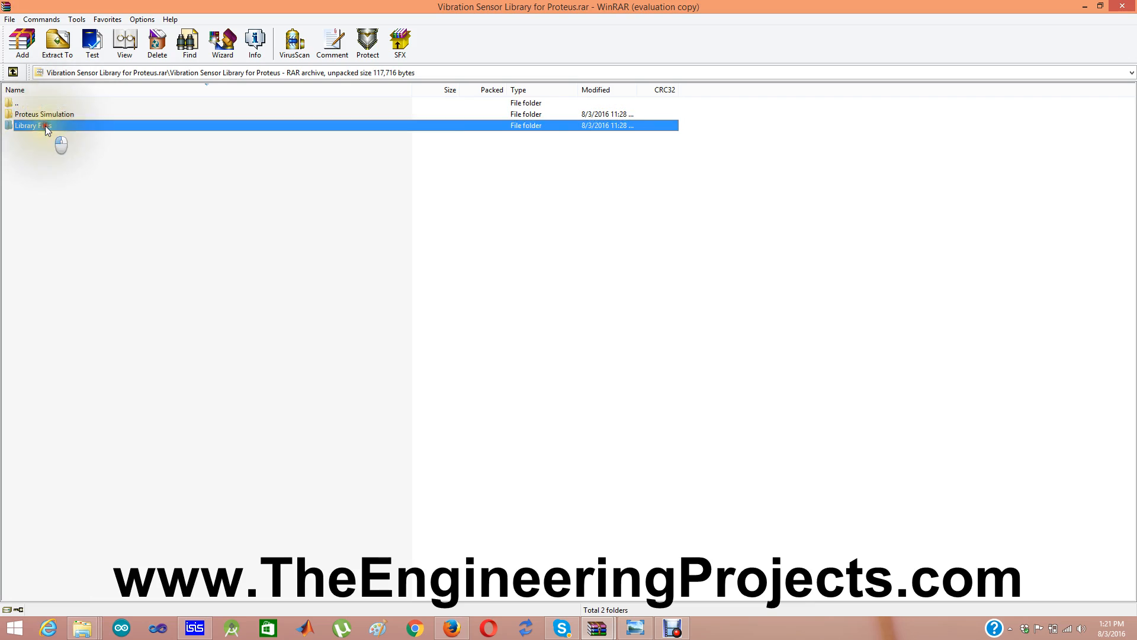
double_click(28, 125)
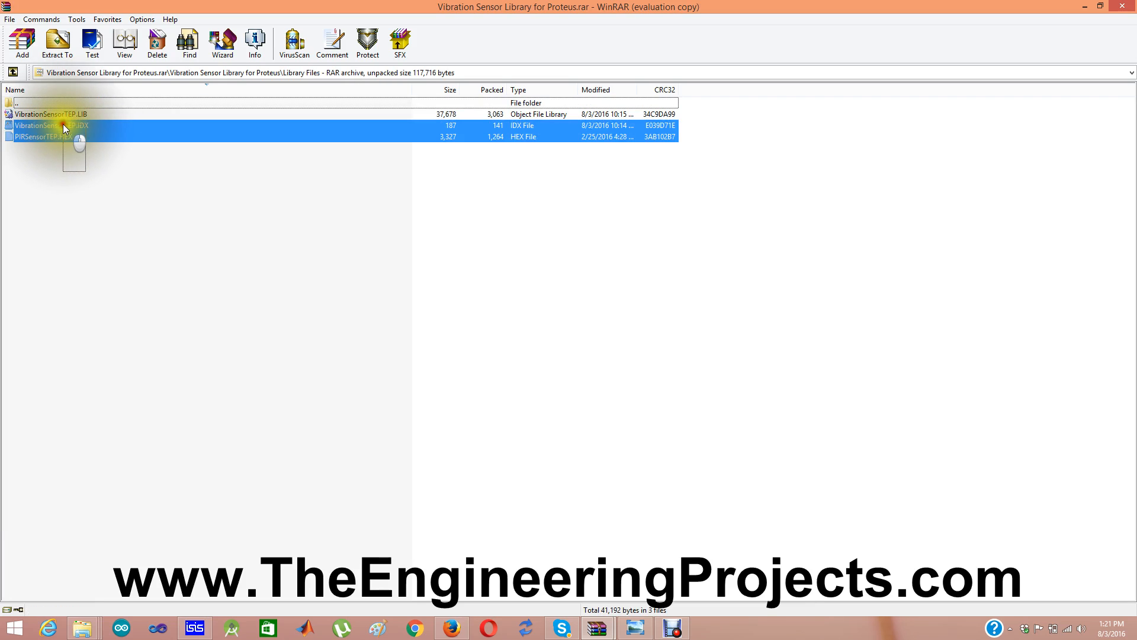
click(57, 43)
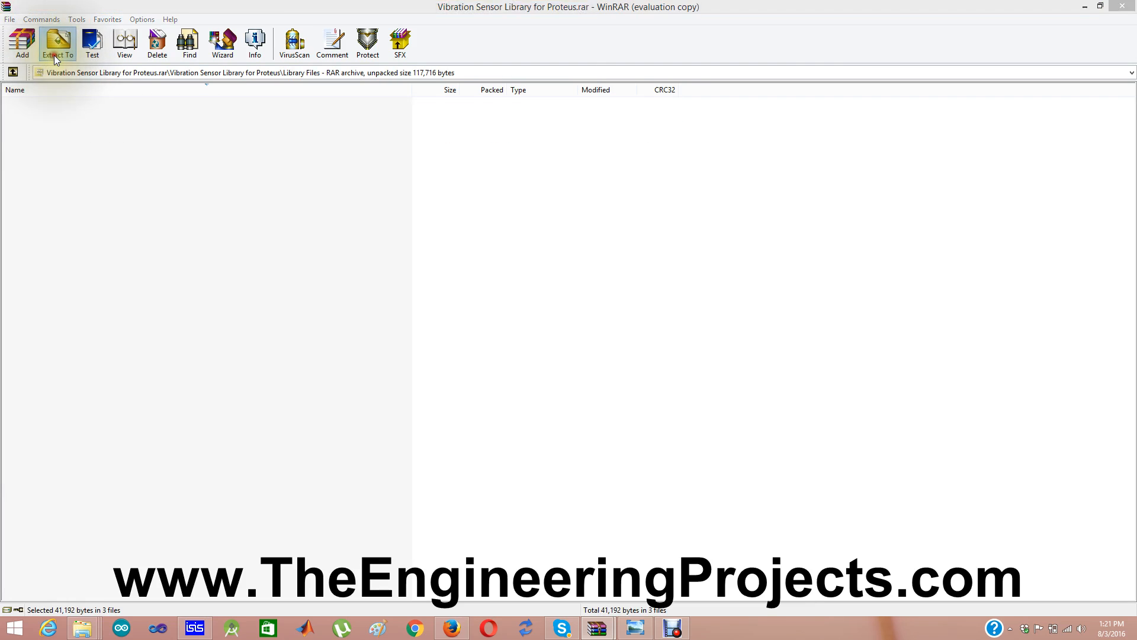
Step: Extract the files to Program Files (x86) > Labcenter Electronics > Proteus 7 Professional > LIBRARY
click(57, 43)
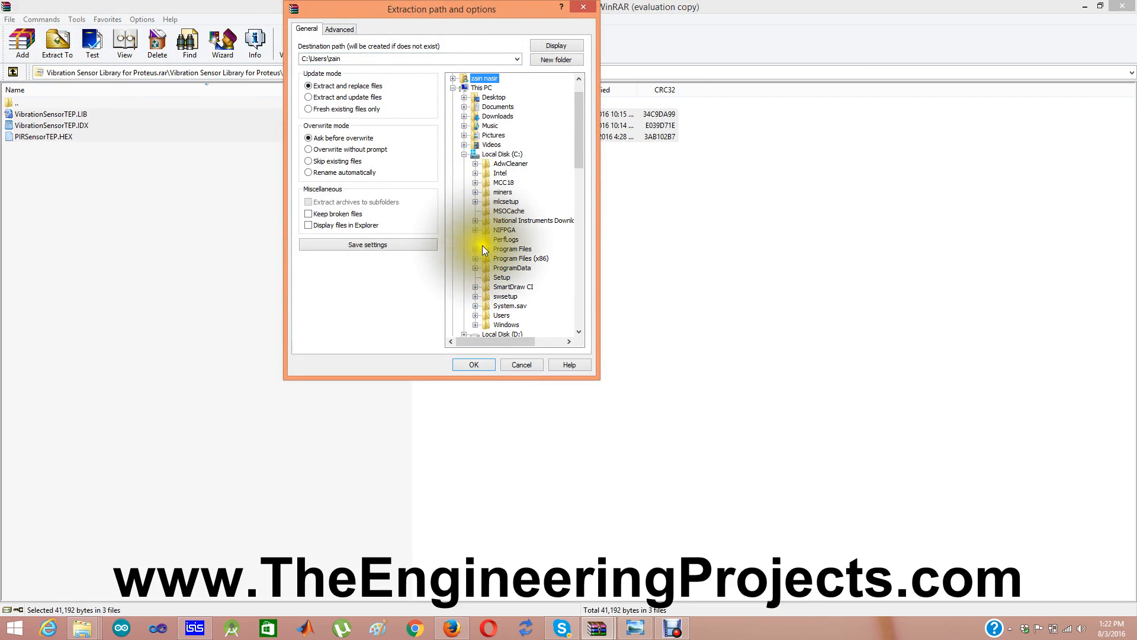
mouse_move(480, 259)
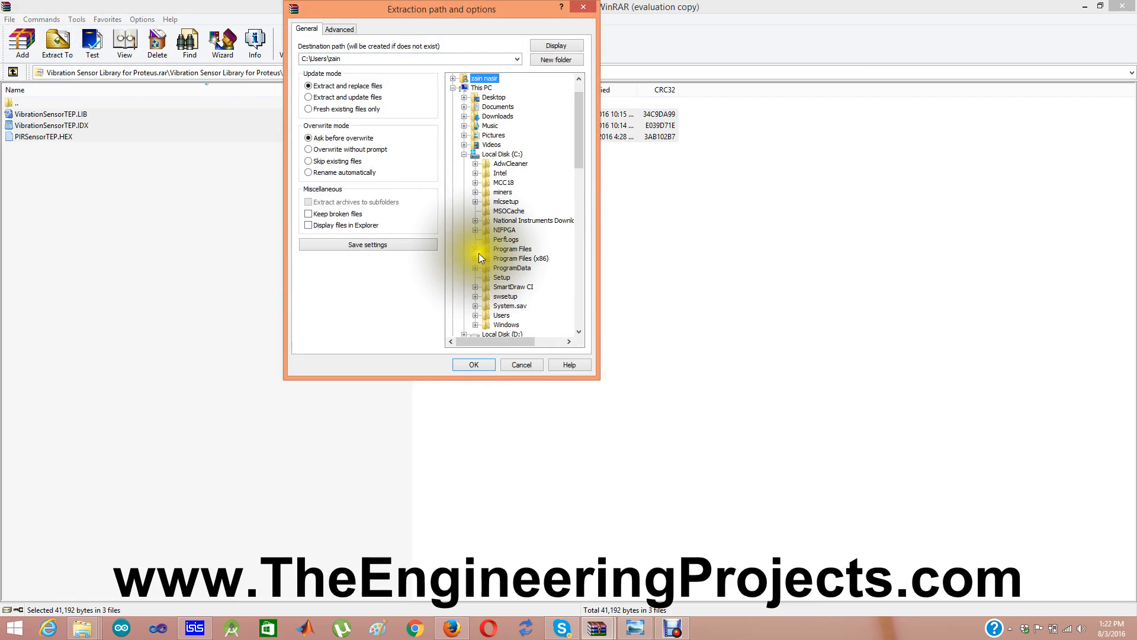
click(476, 258)
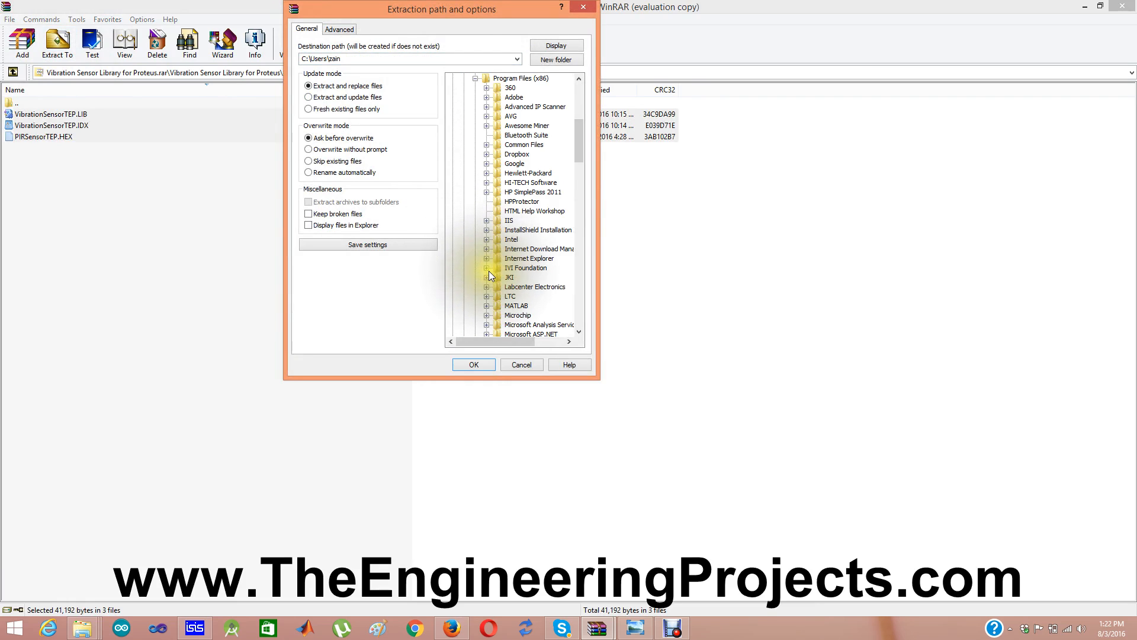
click(487, 287)
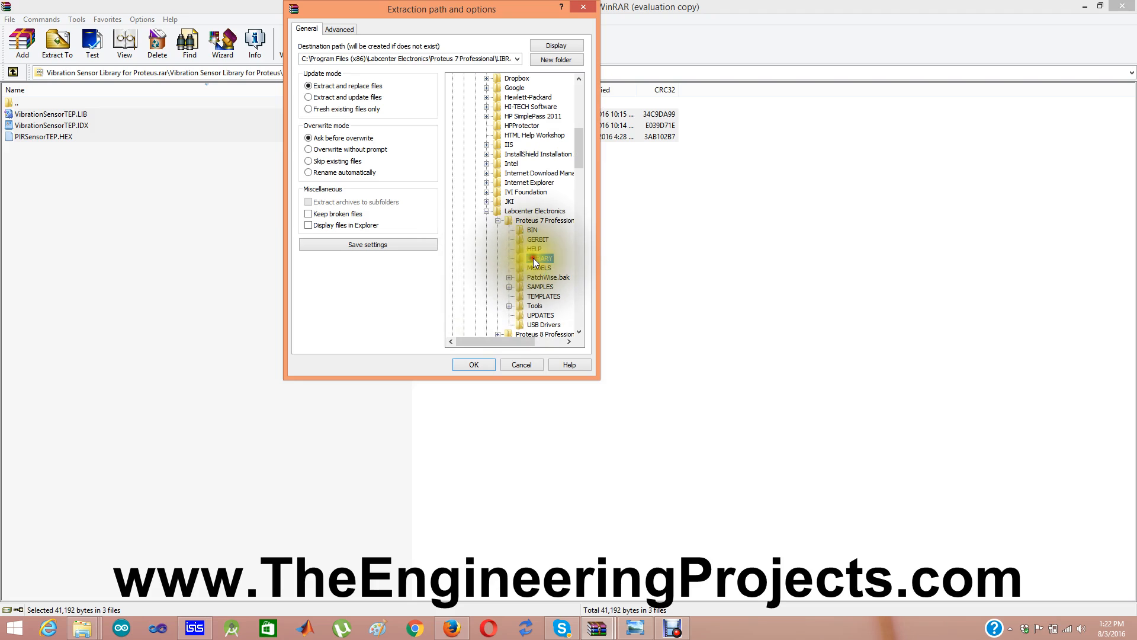
click(473, 364)
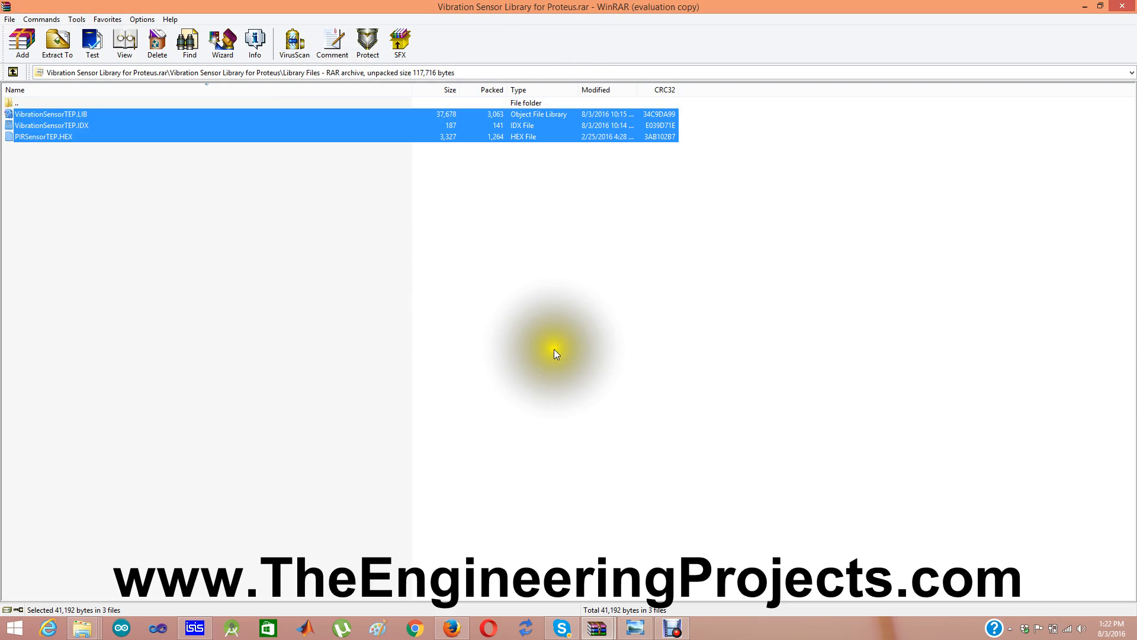
mouse_move(549, 316)
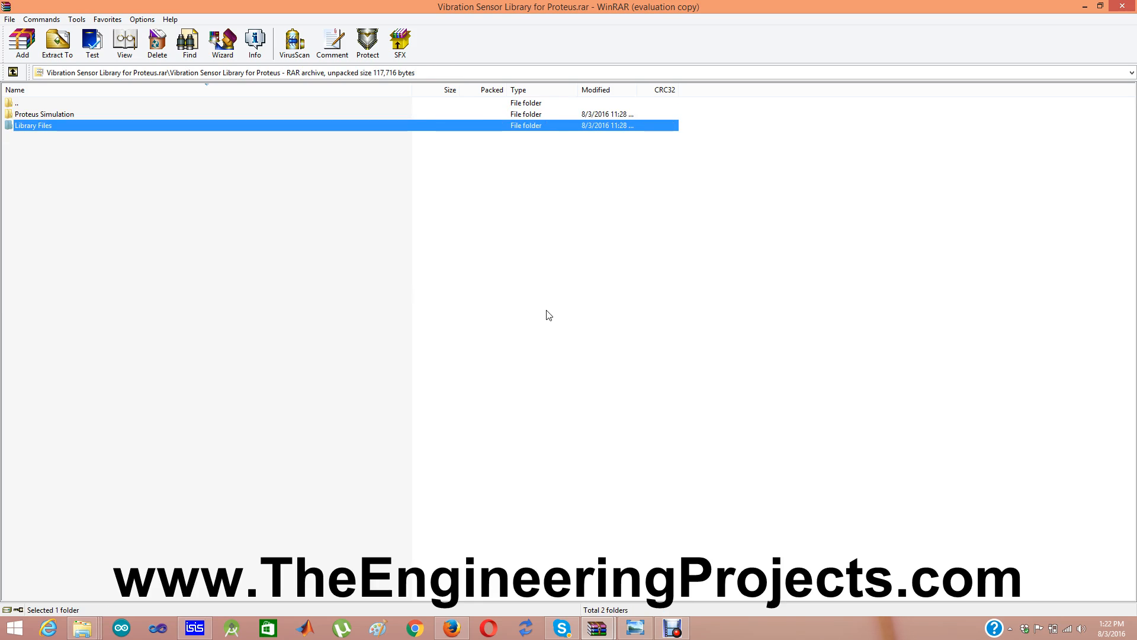
Step: Launch Vibration Sensor Library for Proteus.DSN from the archive's Proteus Simulation folder into ISIS
double_click(44, 114)
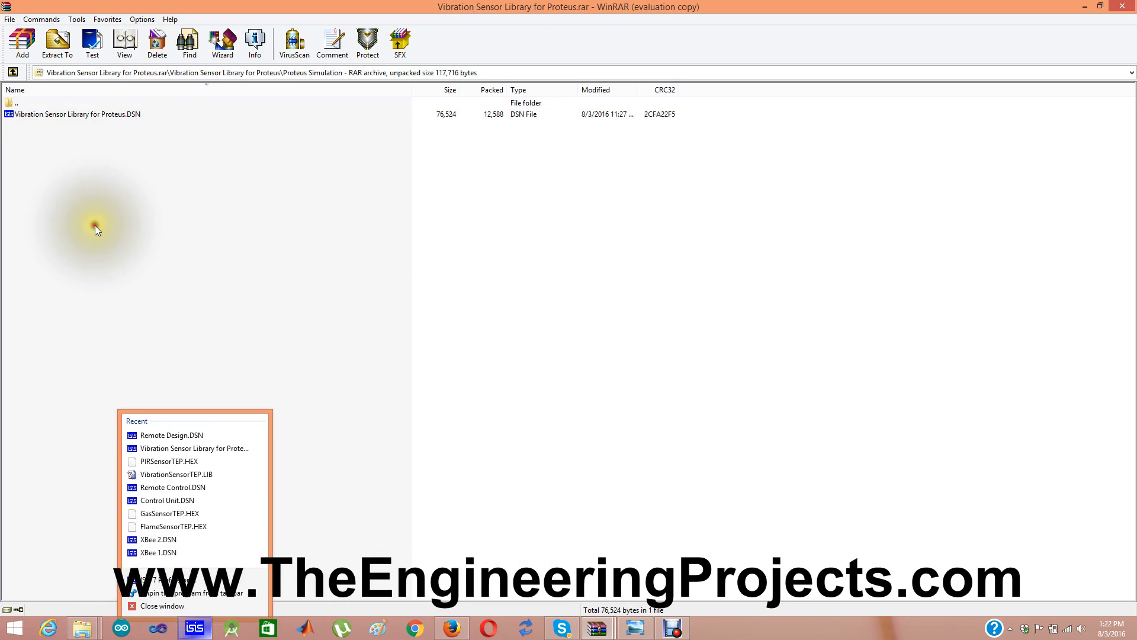
click(72, 114)
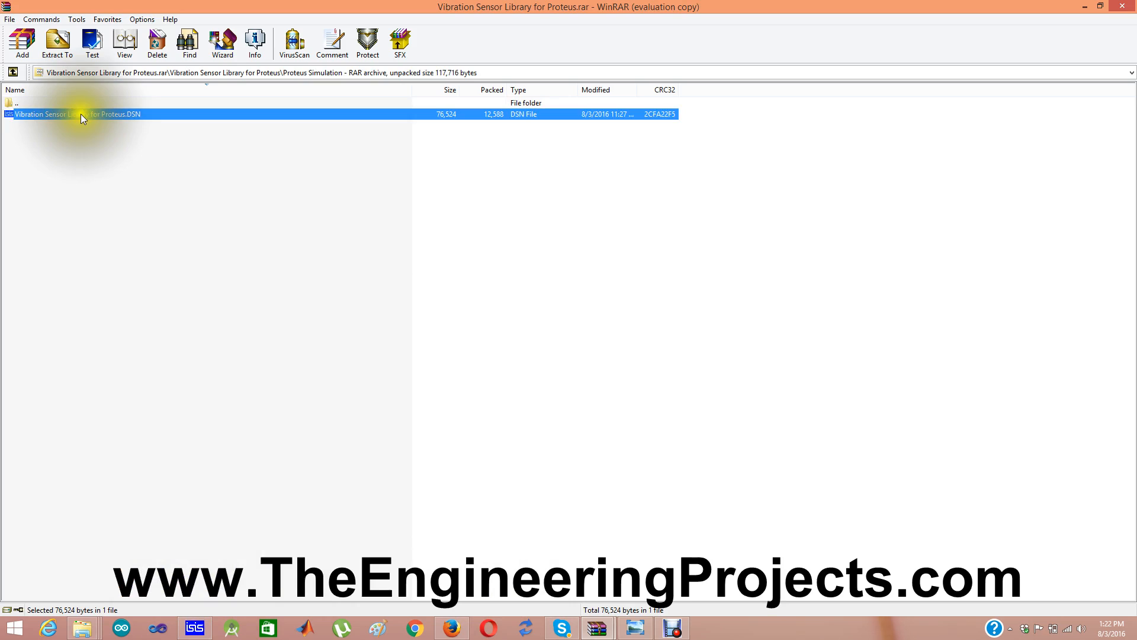
double_click(72, 113)
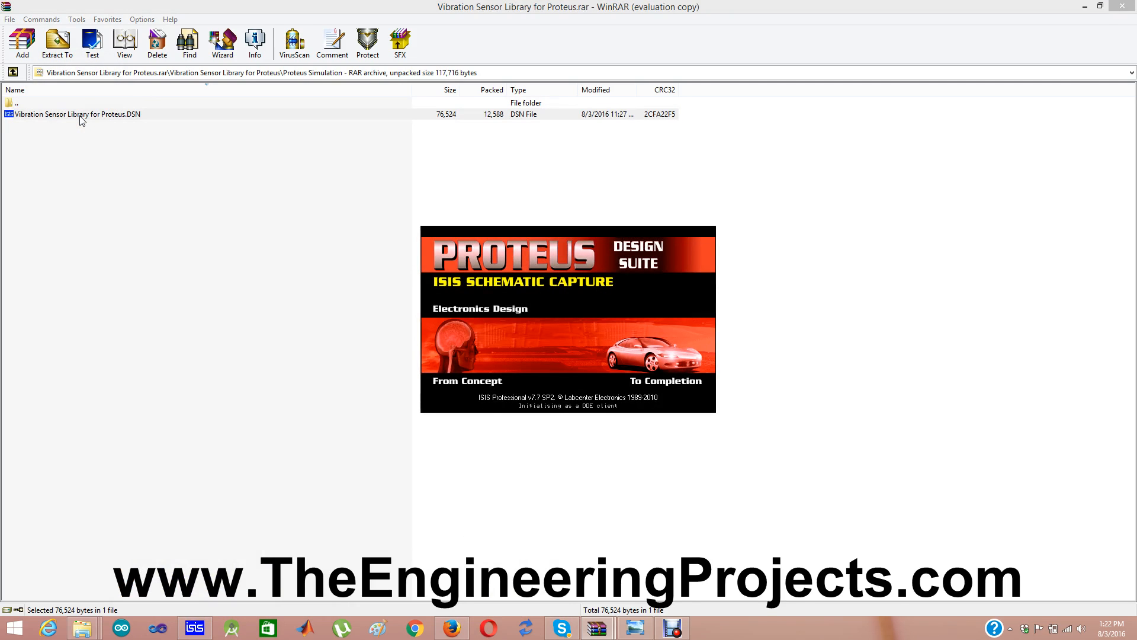
double_click(72, 113)
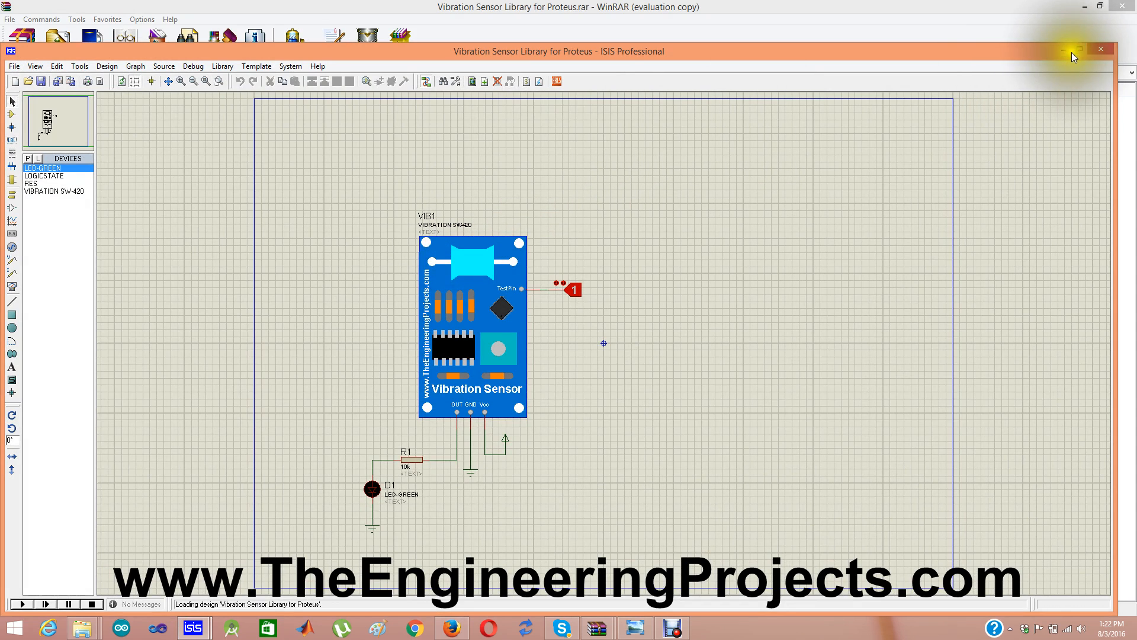
Step: Maximize the ISIS window and bring up the Edit Component dialog for the VIB1 vibration sensor
click(1078, 51)
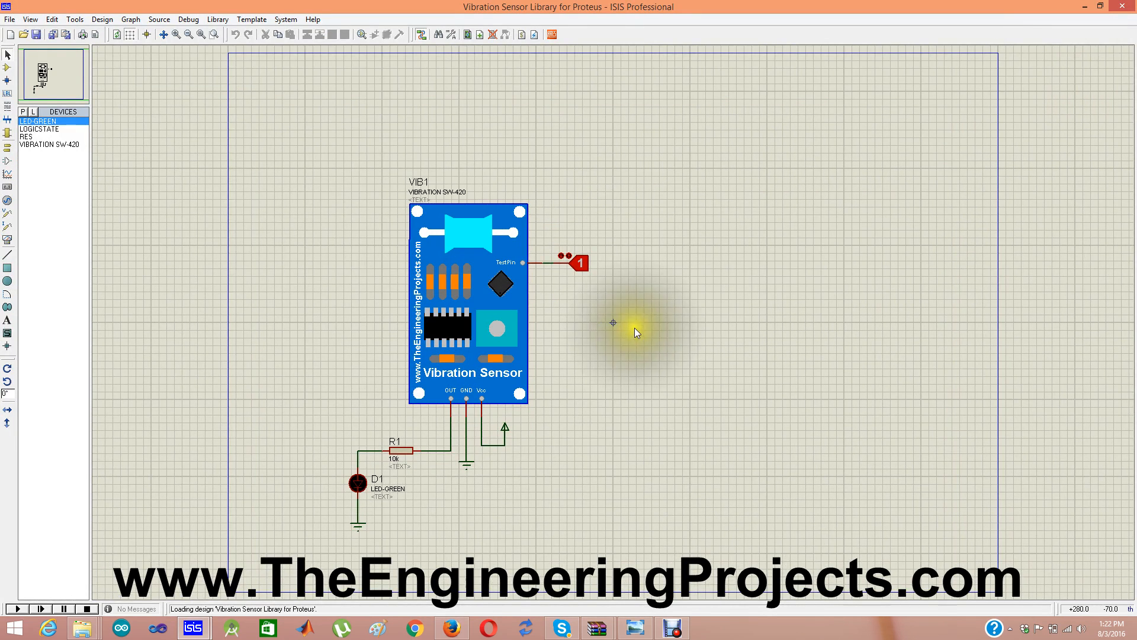
click(484, 291)
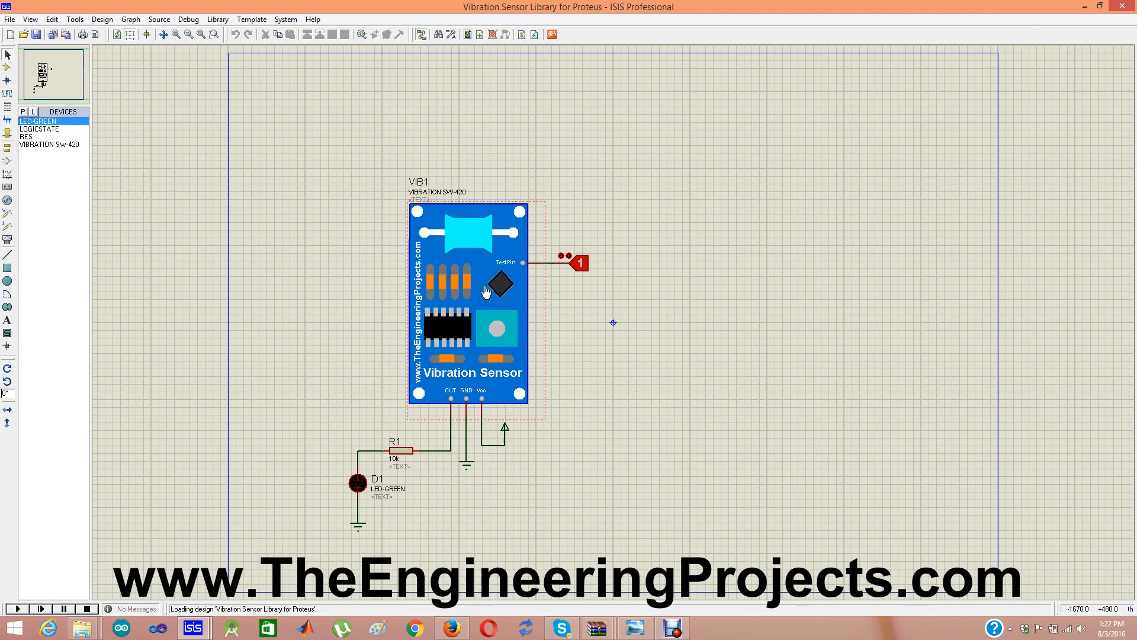
double_click(469, 291)
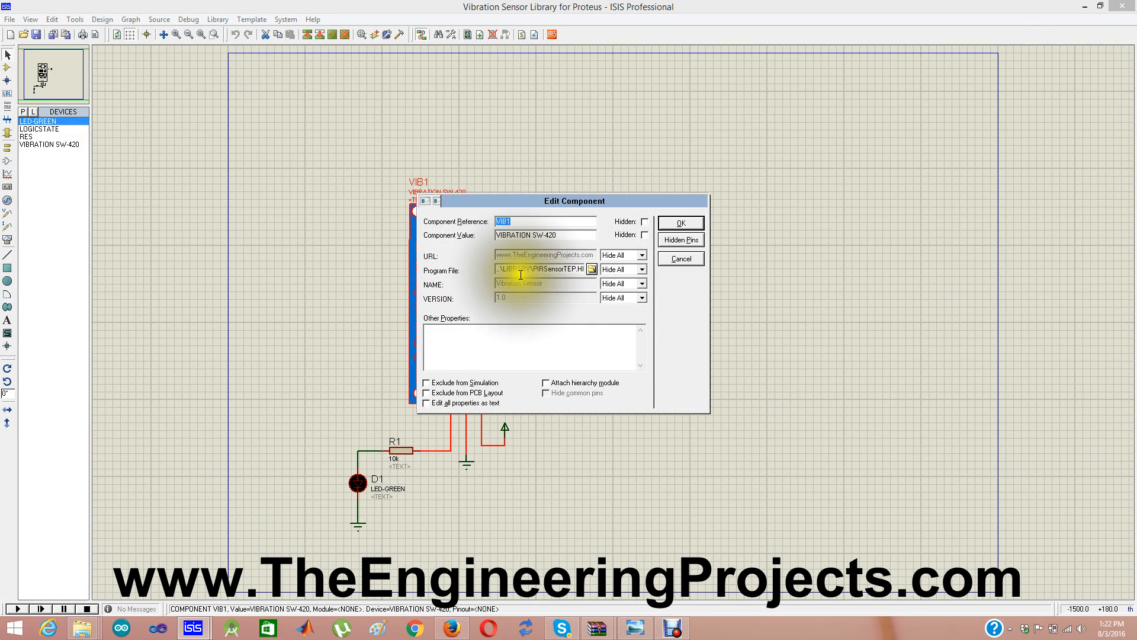
Step: Browse the Program File to PIRSensorTEP.HEX in the archive's Library Files folder
click(594, 269)
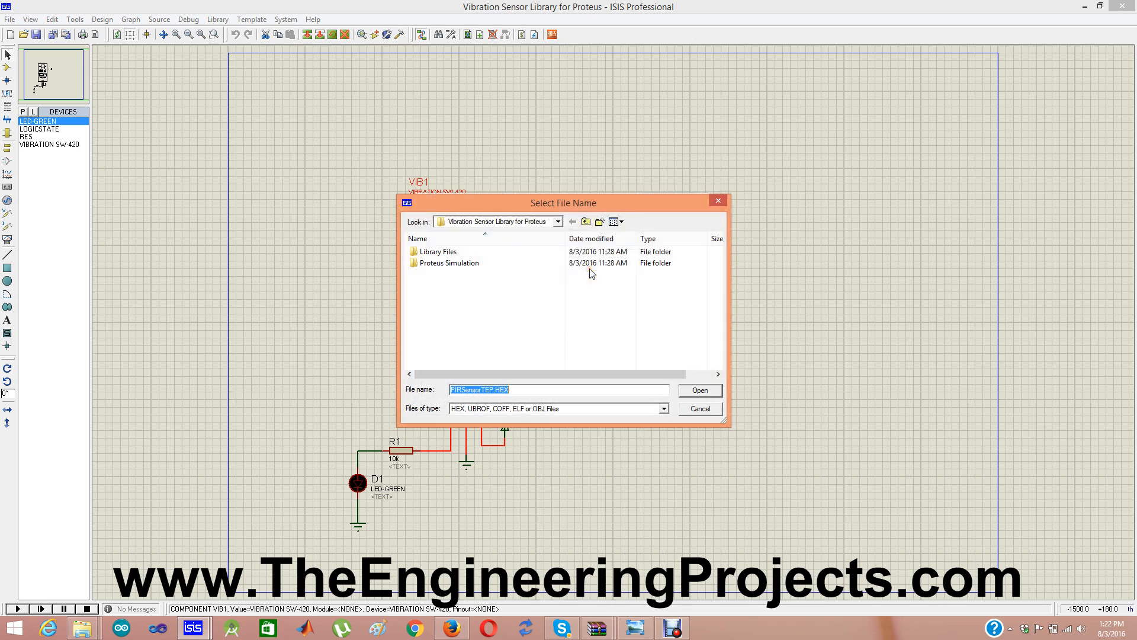
mouse_move(444, 263)
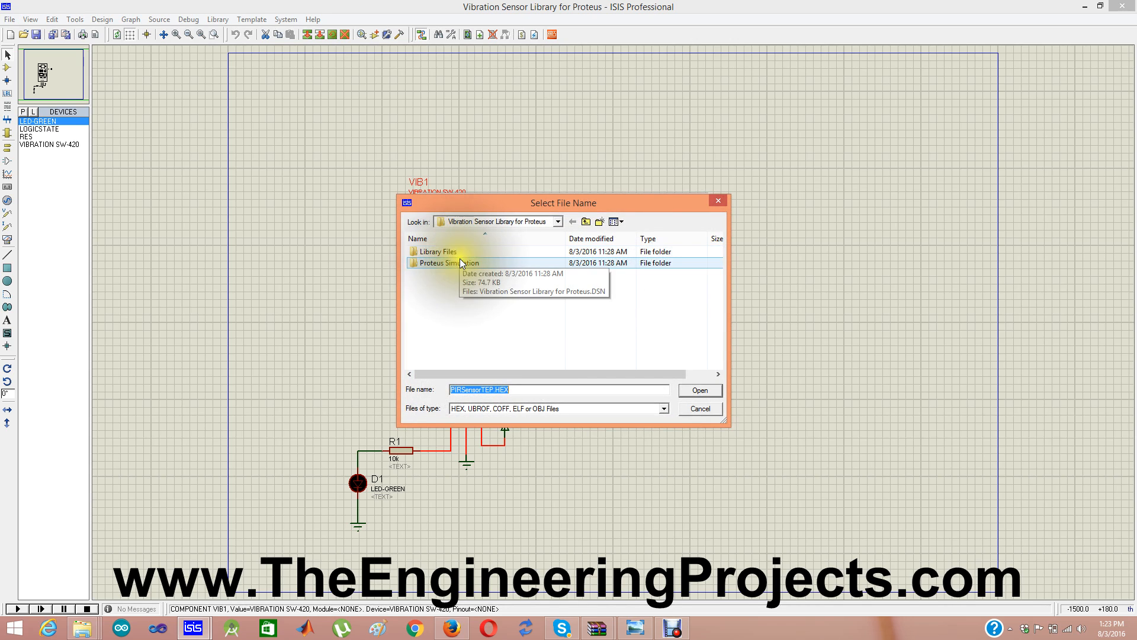
double_click(436, 251)
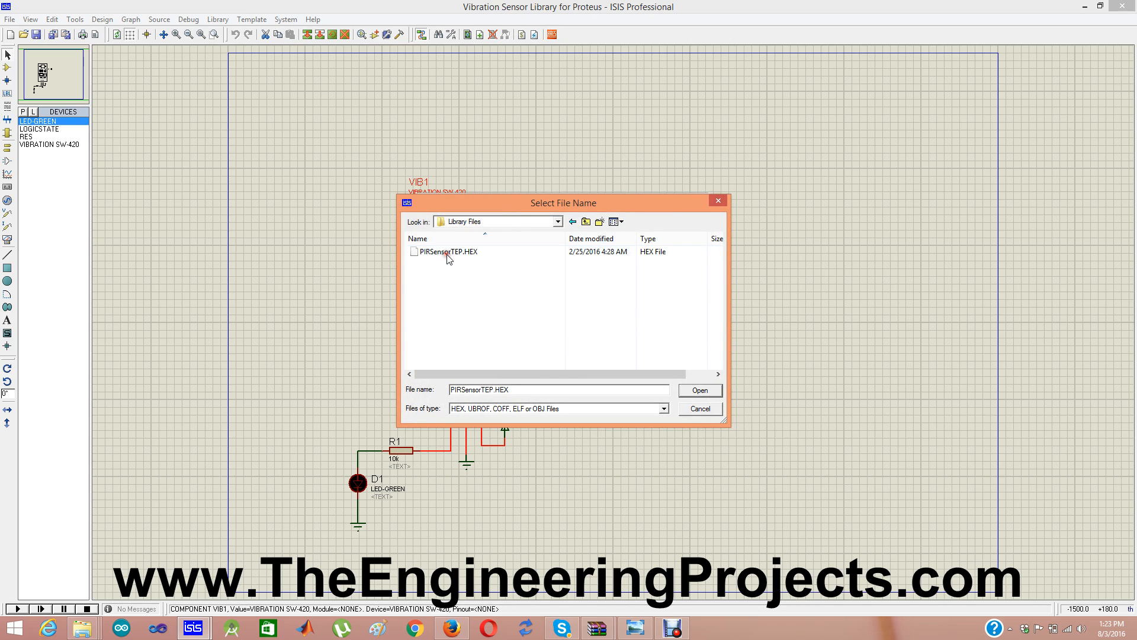
click(446, 251)
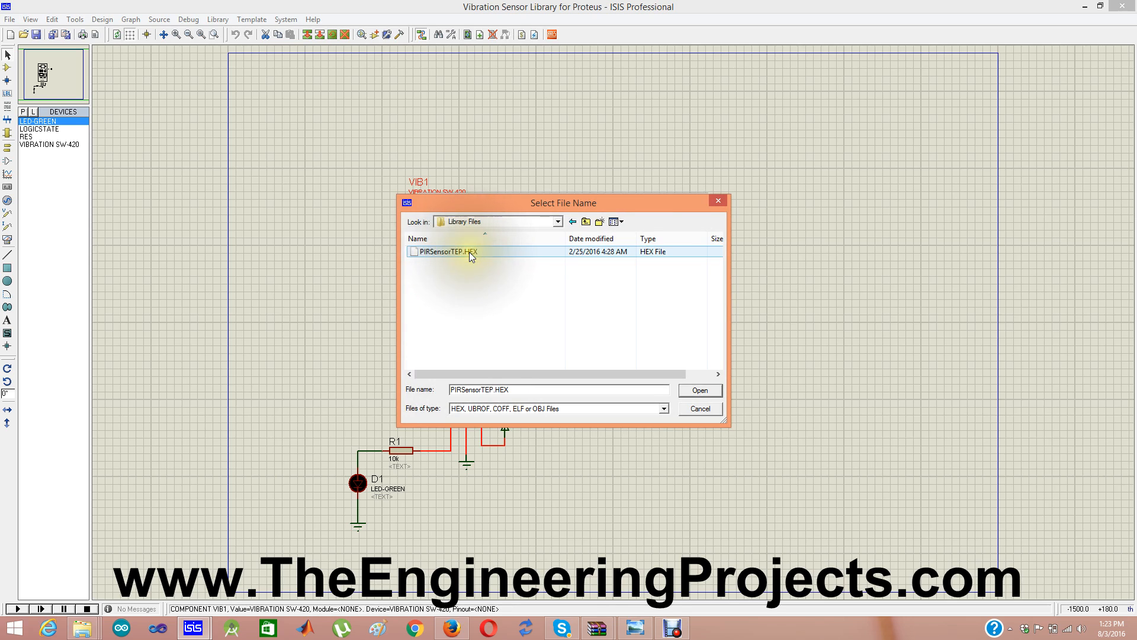
click(587, 222)
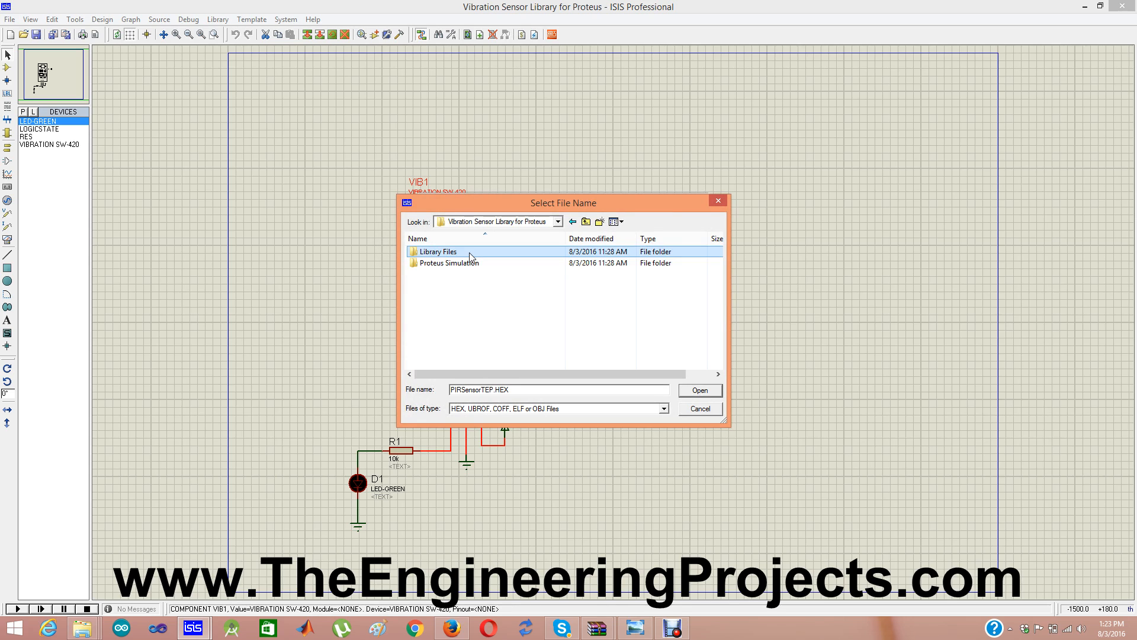
click(586, 221)
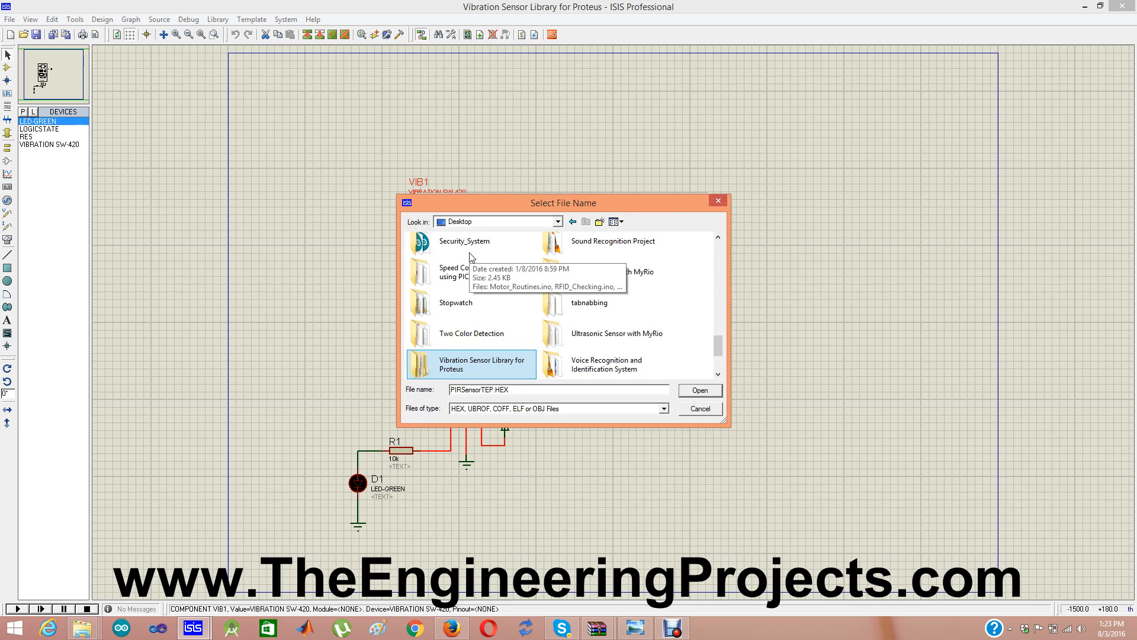
scroll(down, 3)
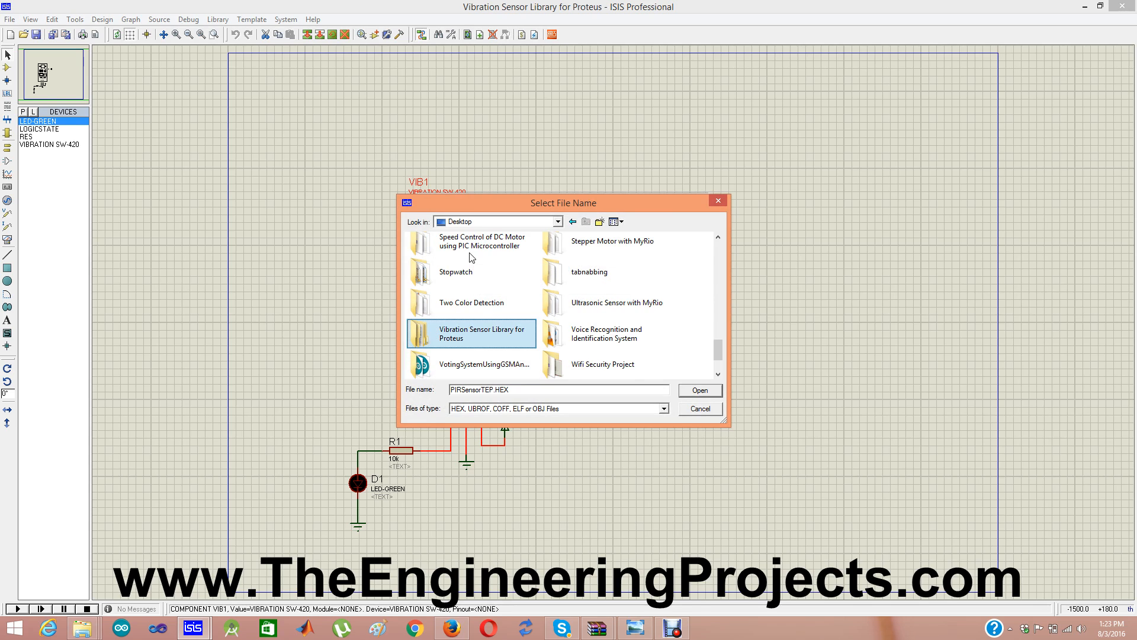
double_click(470, 333)
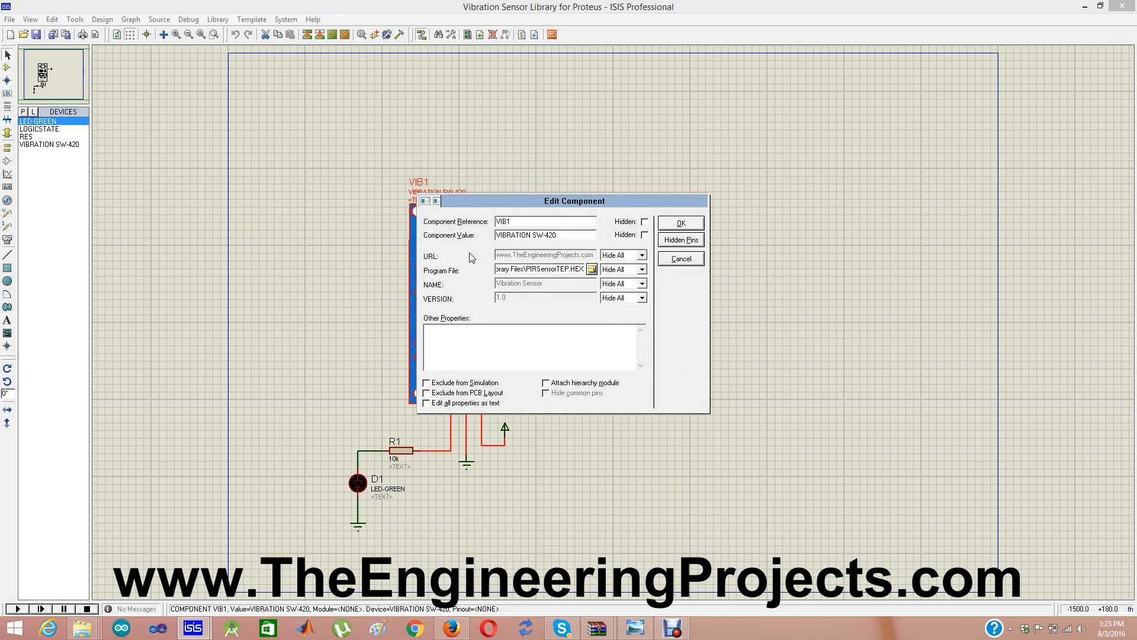
Step: Apply the new program file in VIB1's Edit Component properties
click(680, 222)
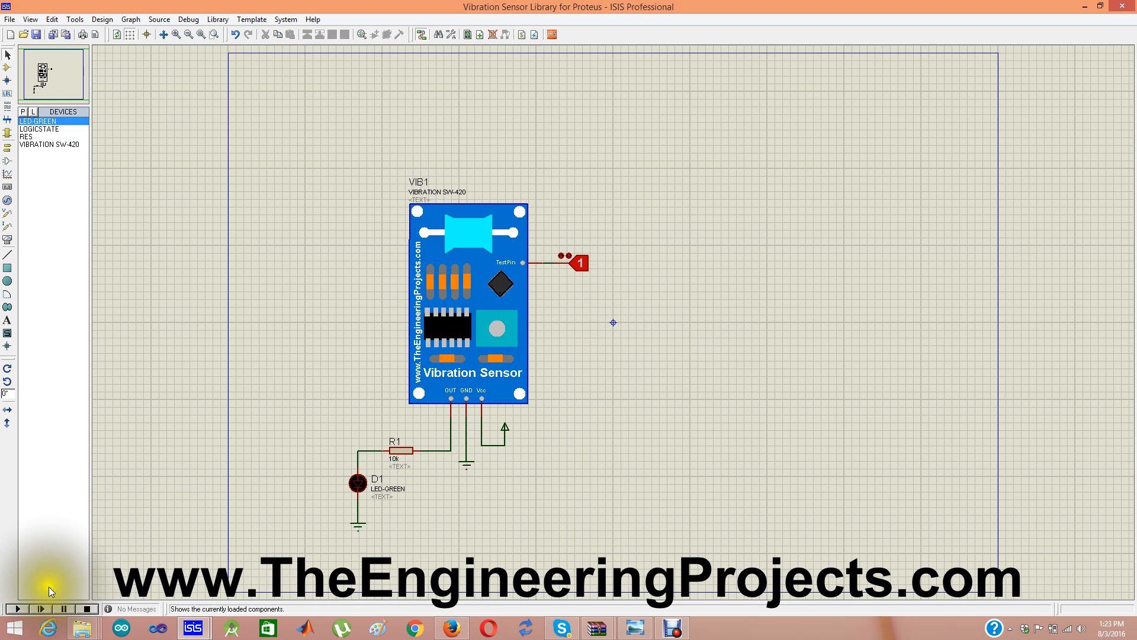
Step: Start the simulation so the green LED D1 lights up
click(16, 609)
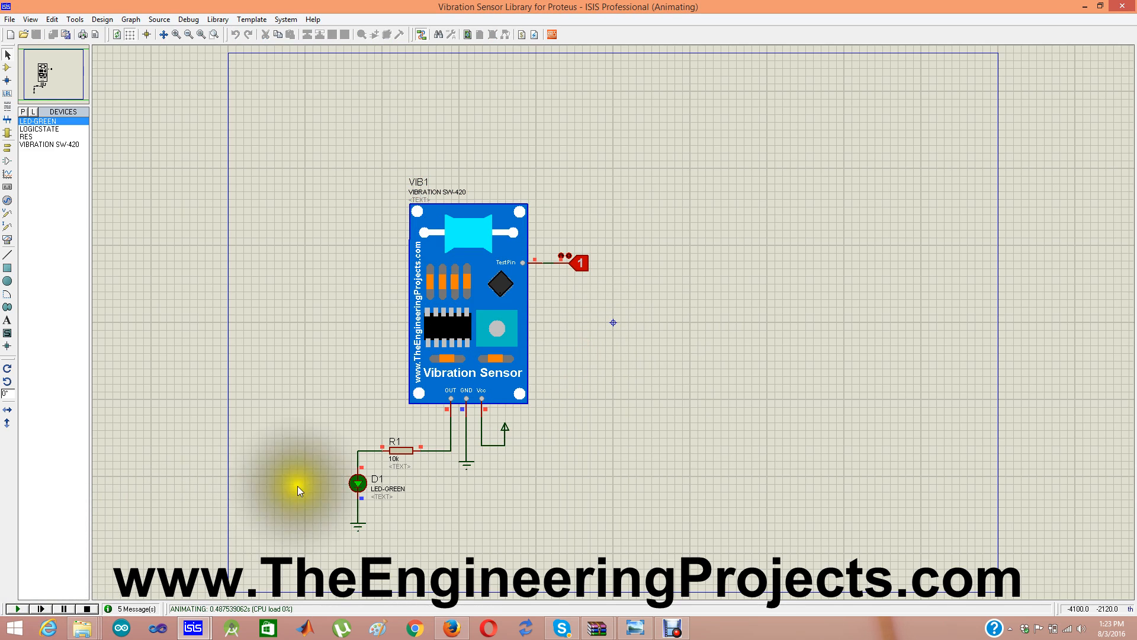
mouse_move(566, 308)
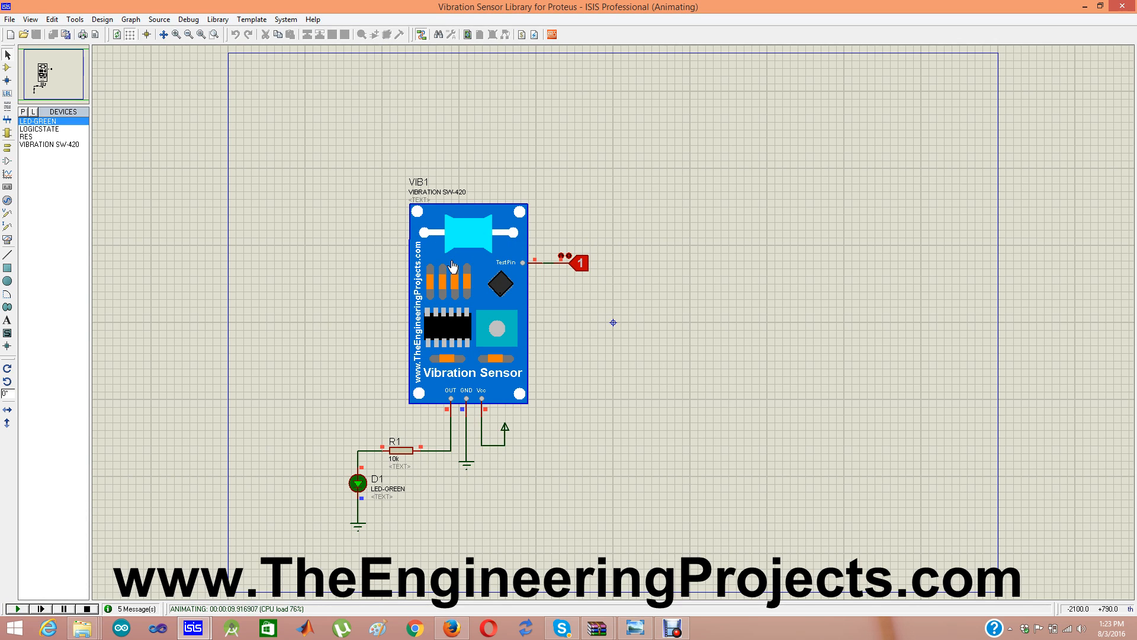
mouse_move(533, 264)
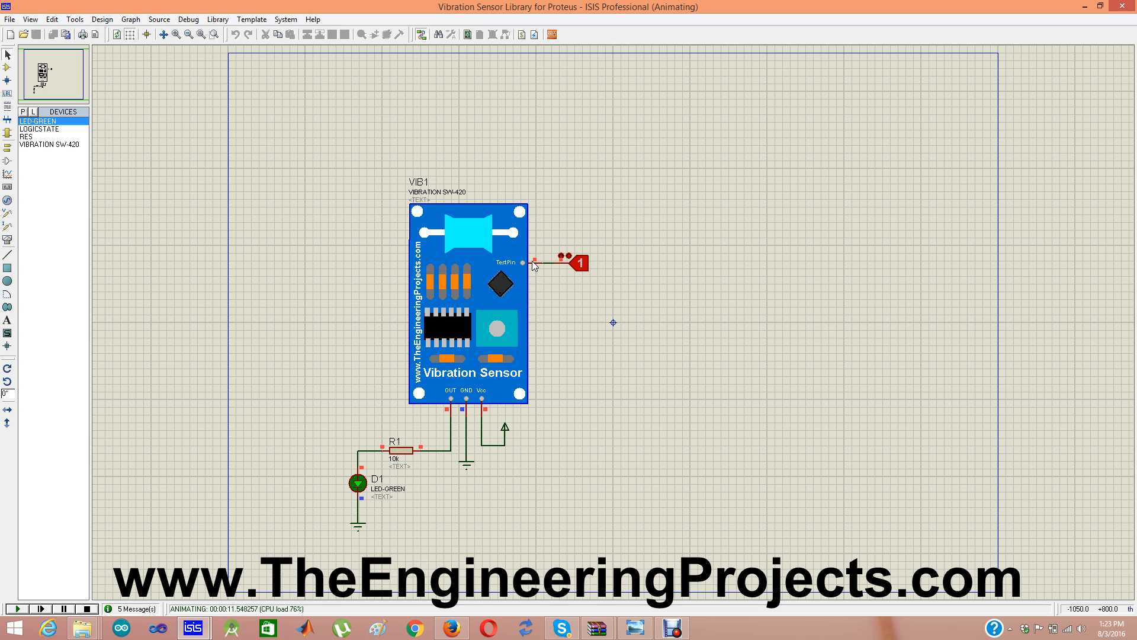